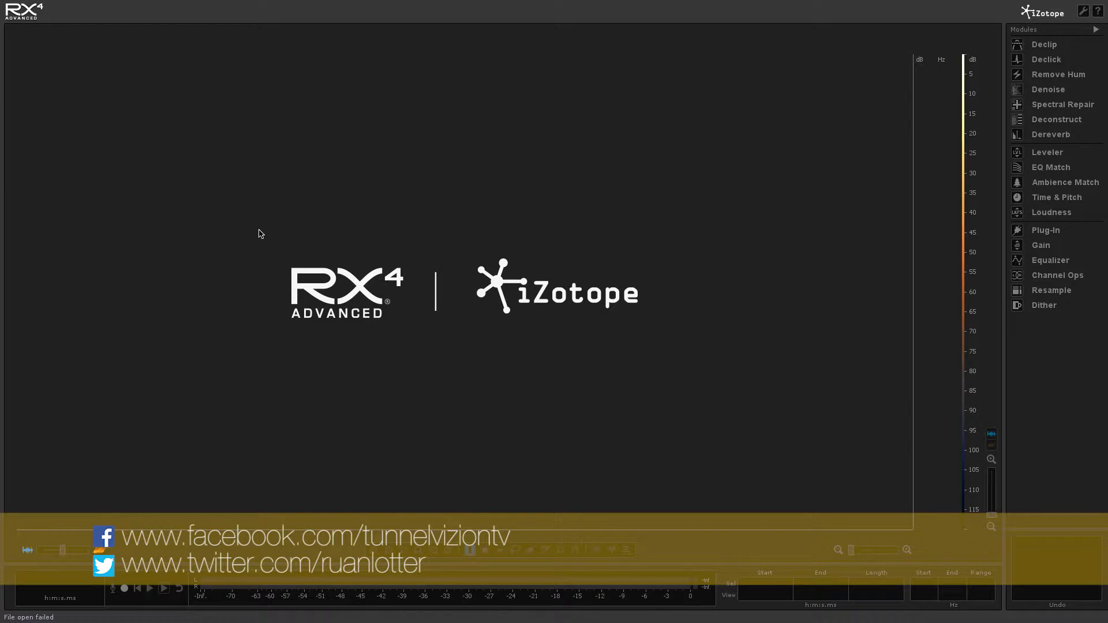
mouse_move(295, 377)
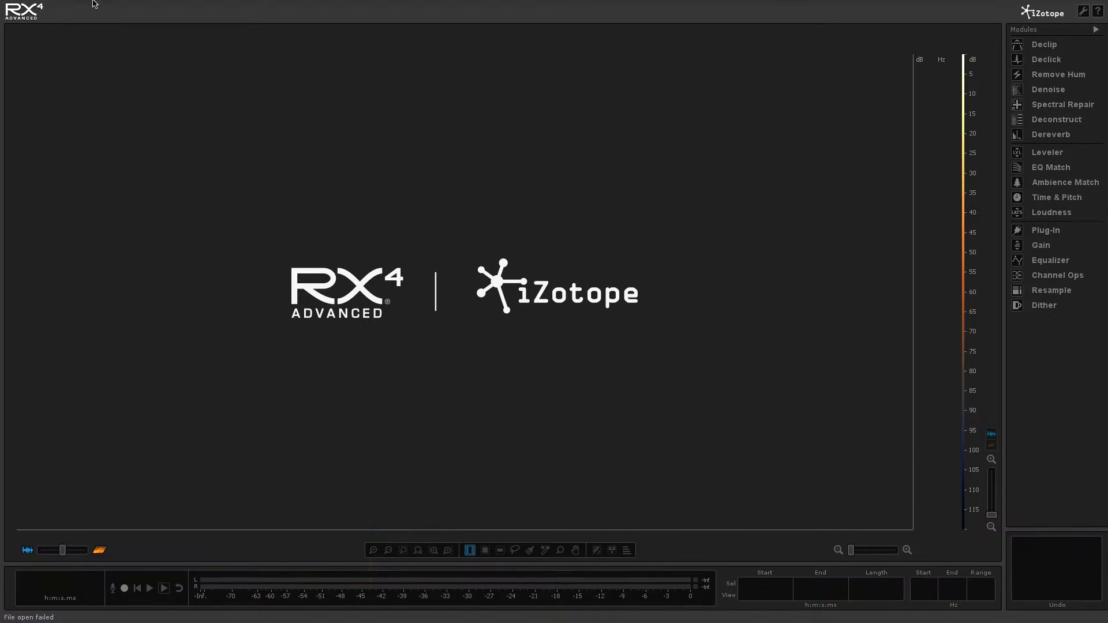
Step: Browse the File > Open dialog to BadAudio.wav in the Tutorial - Cleaning Audio folder
left_click(101, 6)
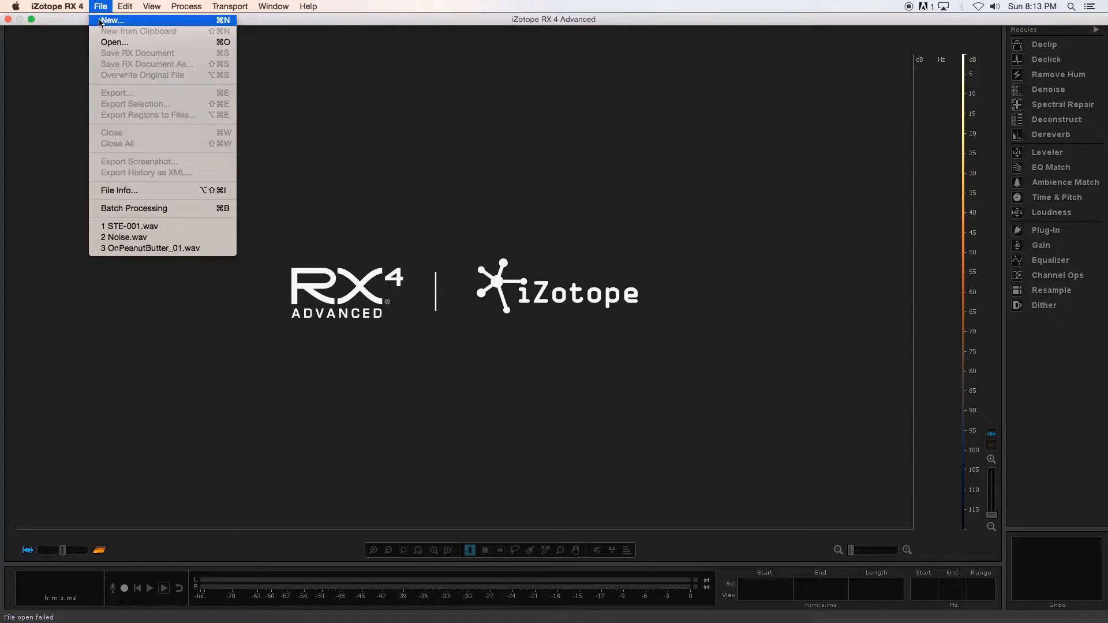
left_click(114, 41)
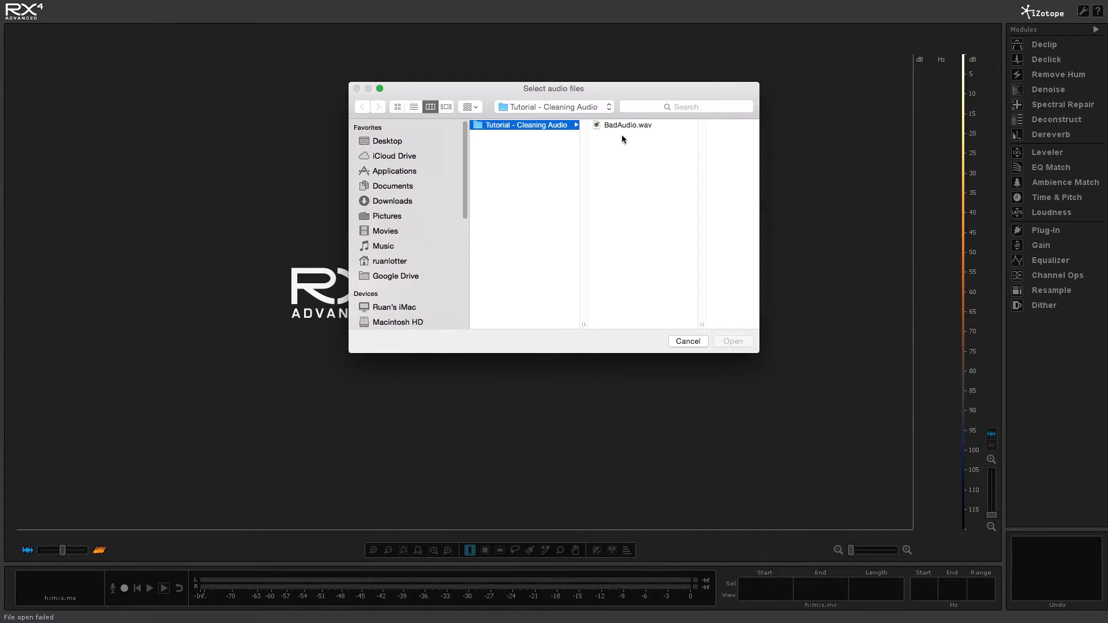
left_click(627, 125)
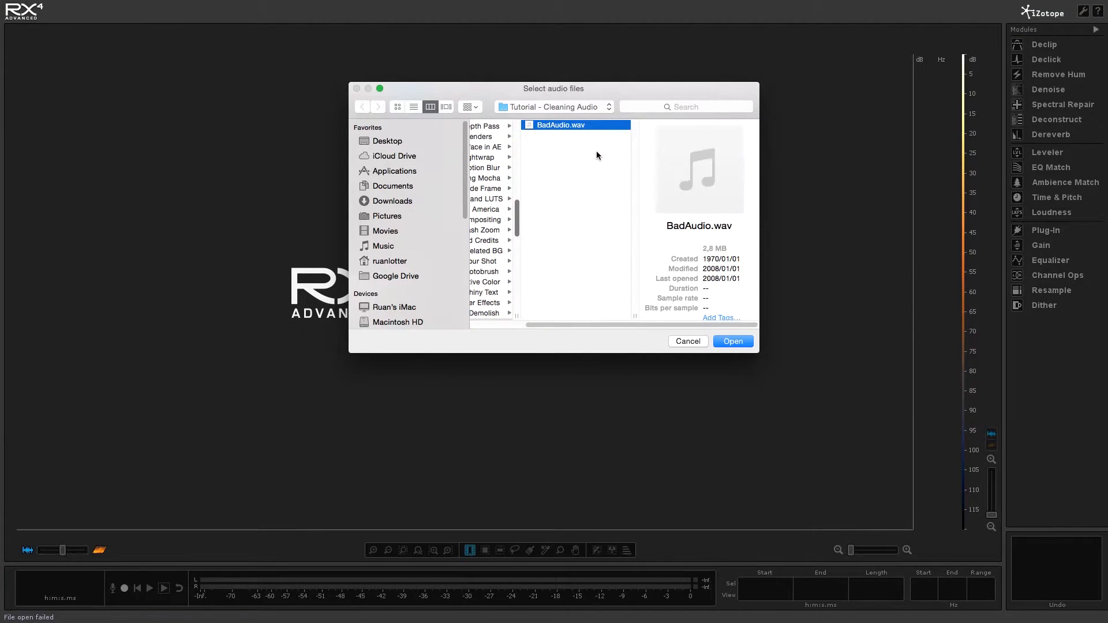
Step: Load BadAudio.wav and play it back to hear the fan noise
left_click(732, 341)
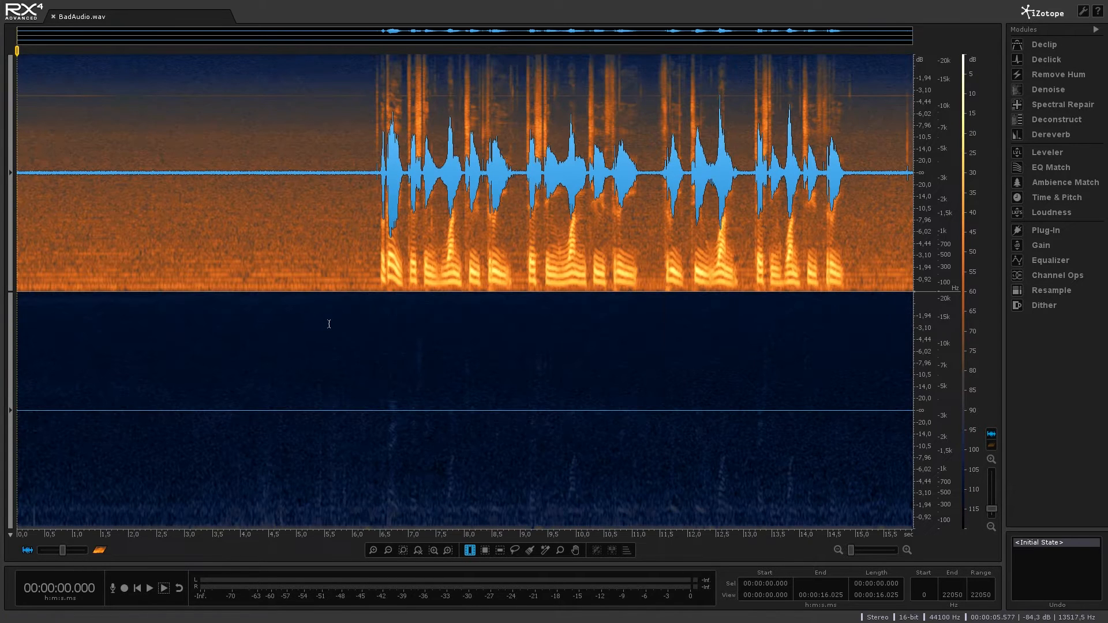
mouse_move(246, 221)
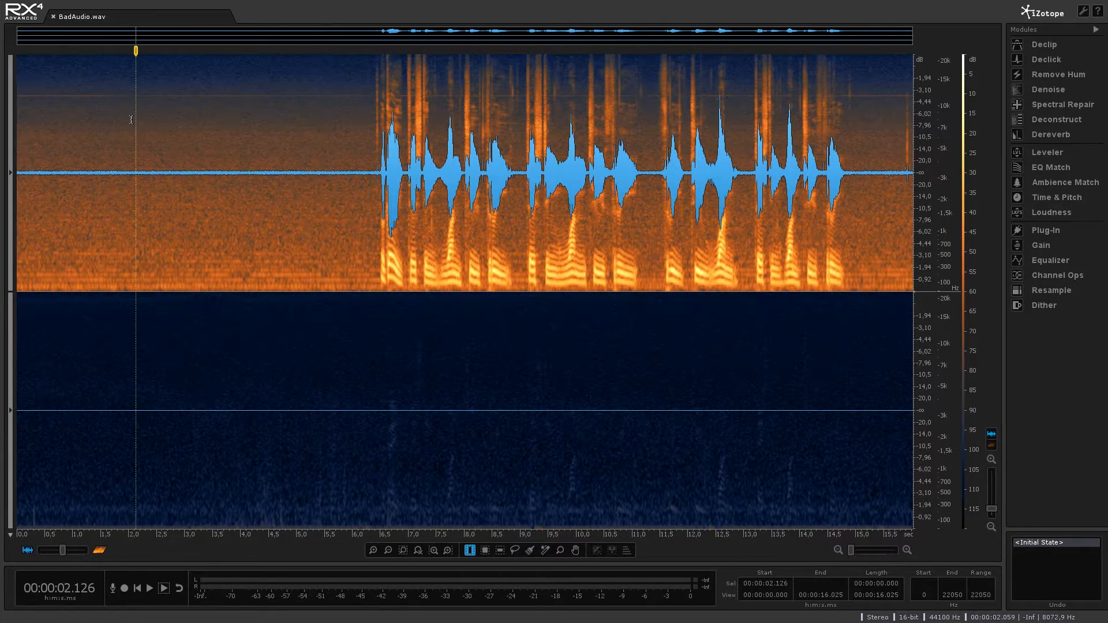
left_click(164, 588)
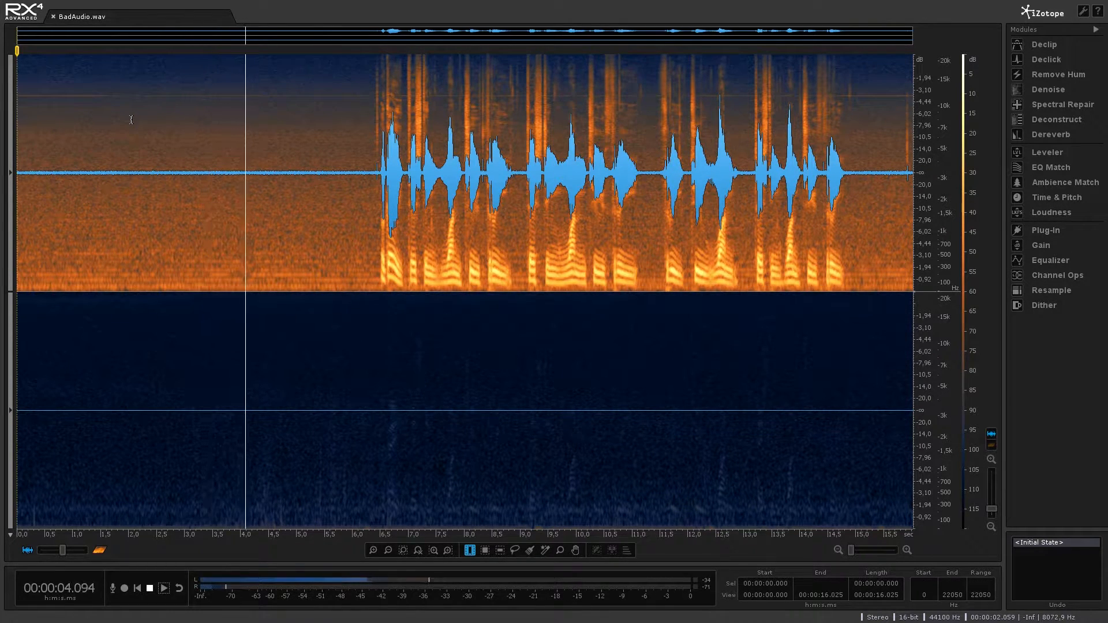
left_click(163, 589)
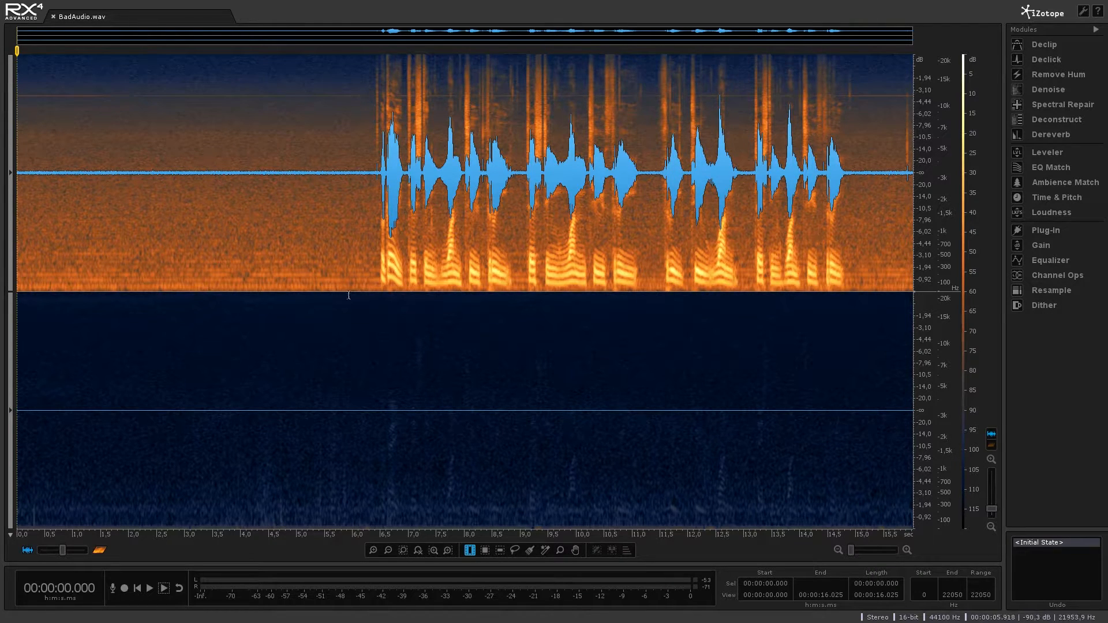
mouse_move(896, 178)
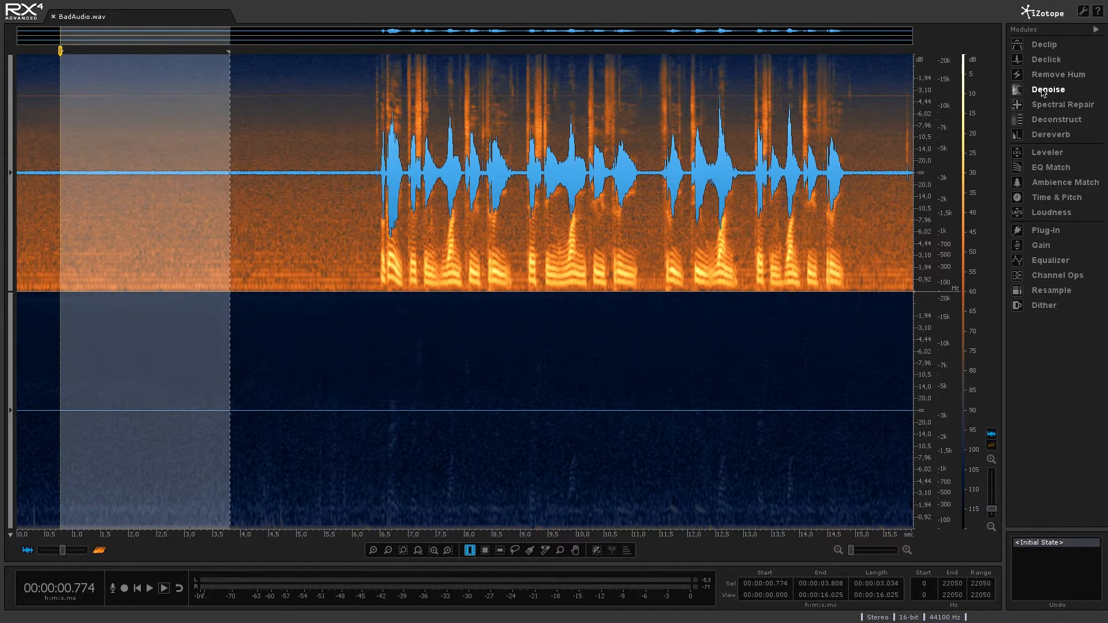
Step: Learn the fan-noise profile in Denoise, then select the dialogue from about 6.2 to 15.2 s
left_click(1049, 89)
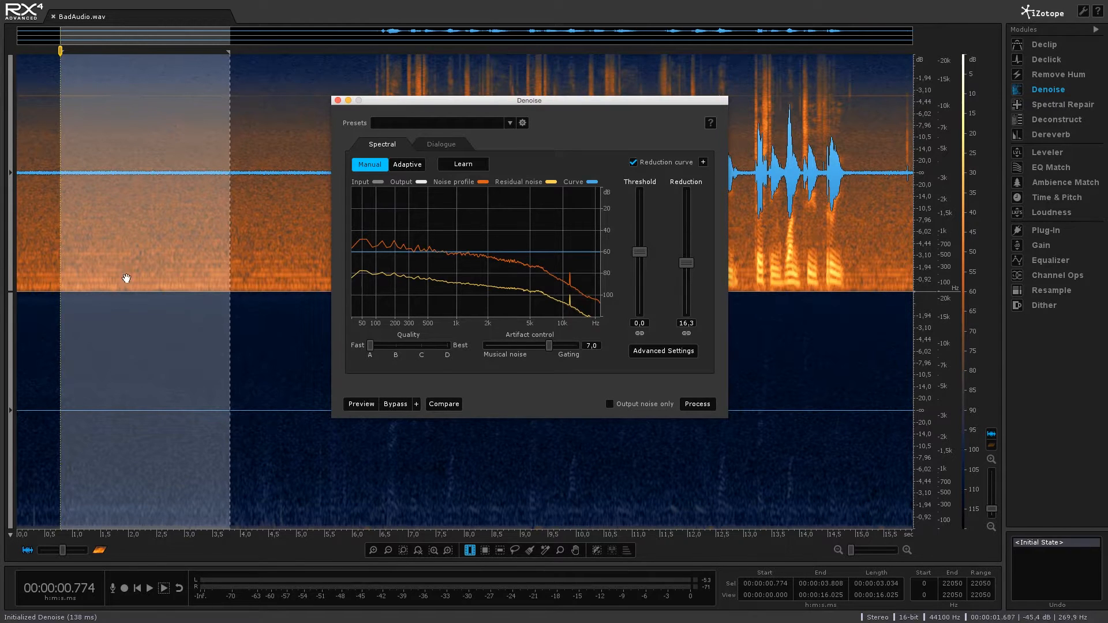
mouse_move(155, 296)
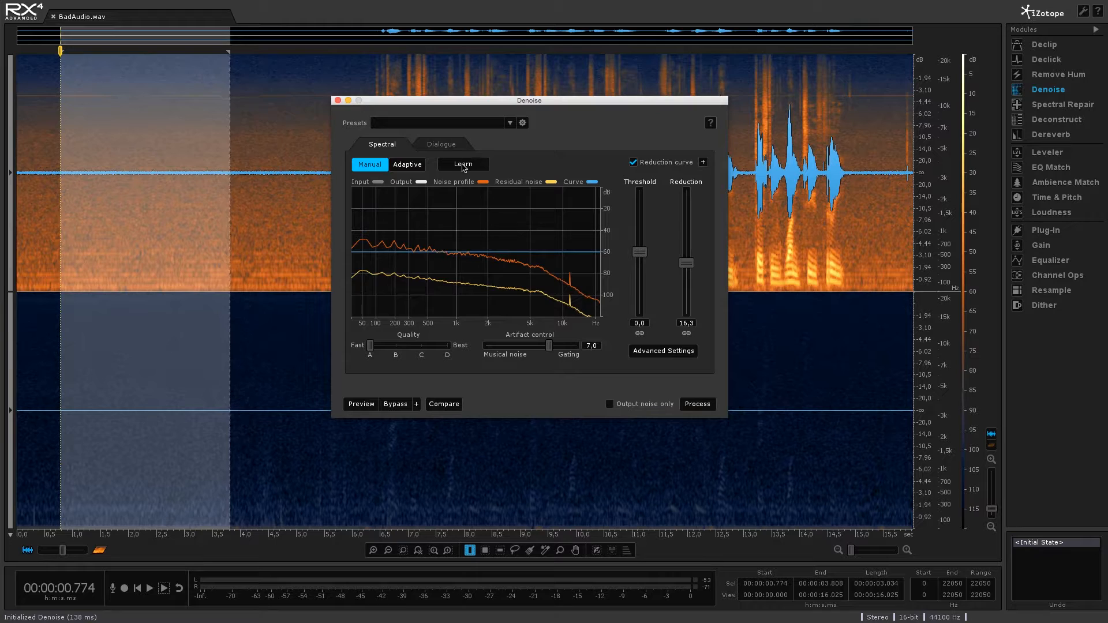
left_click(463, 164)
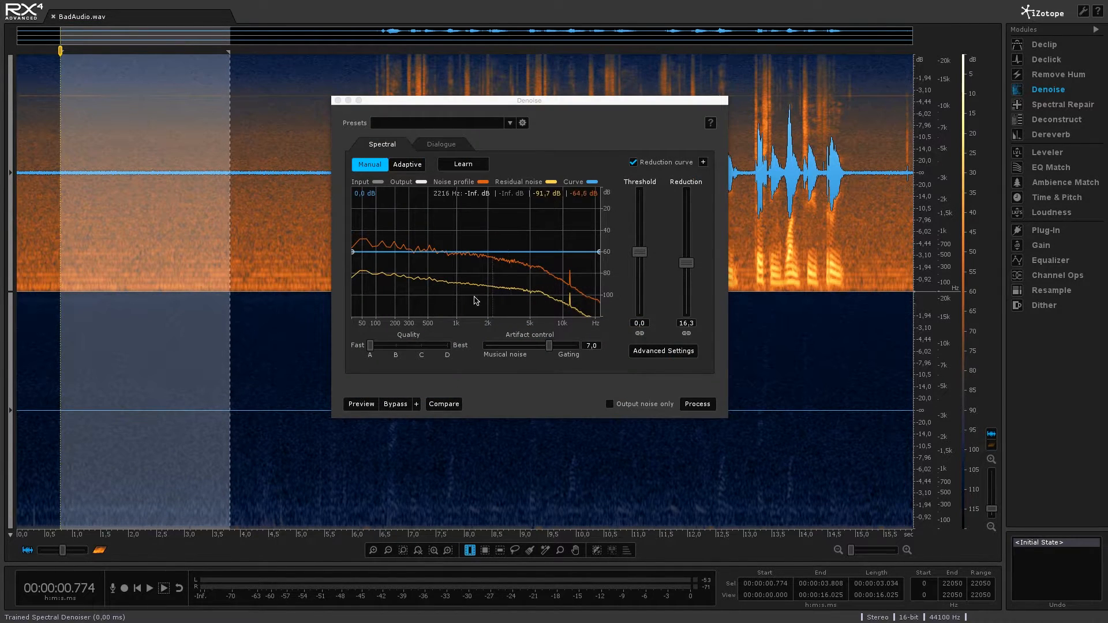
left_click_drag(529, 99, 541, 122)
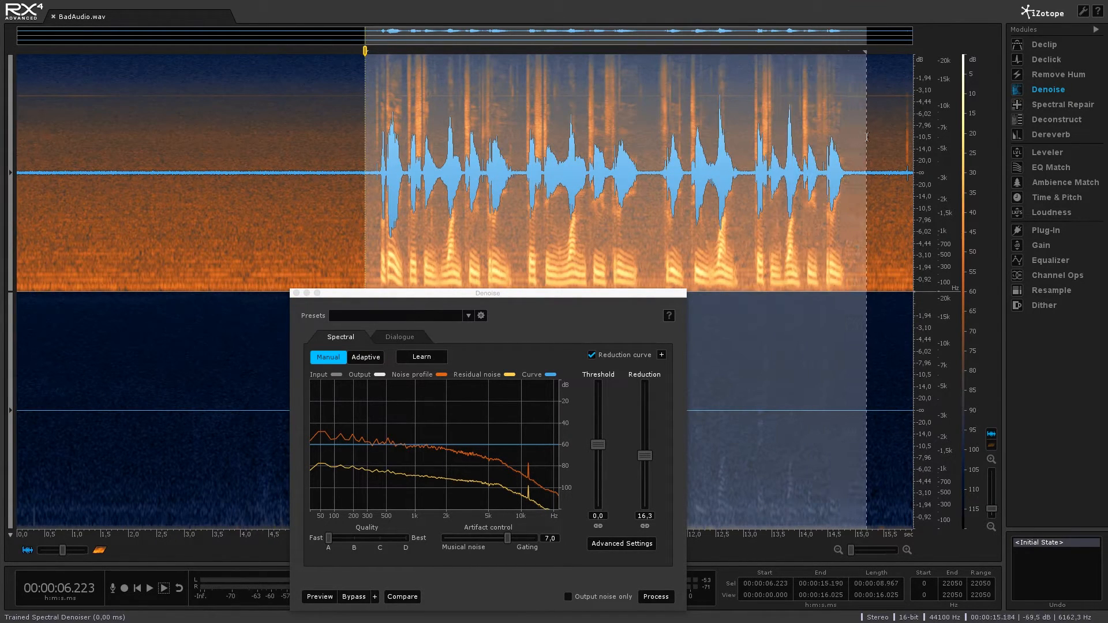
left_click_drag(488, 293, 261, 245)
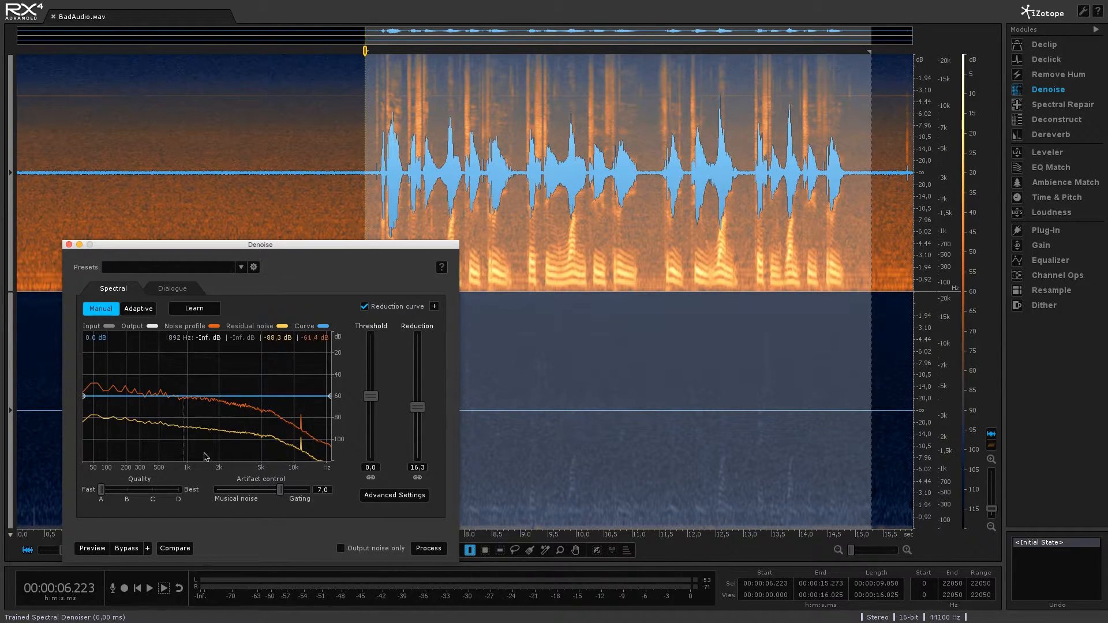
left_click(91, 549)
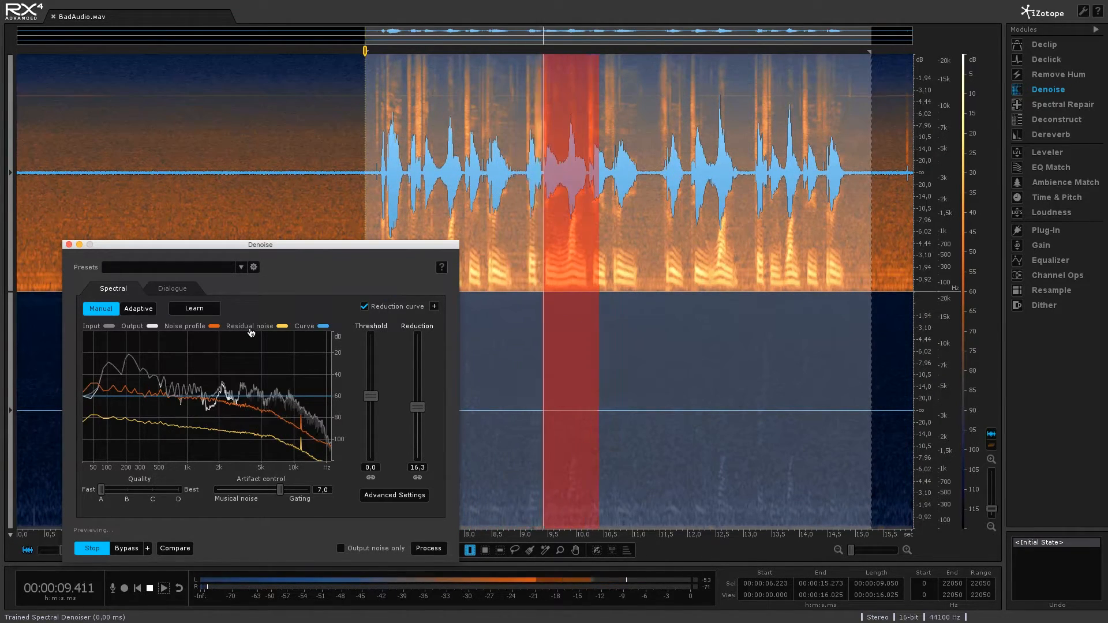
left_click(91, 548)
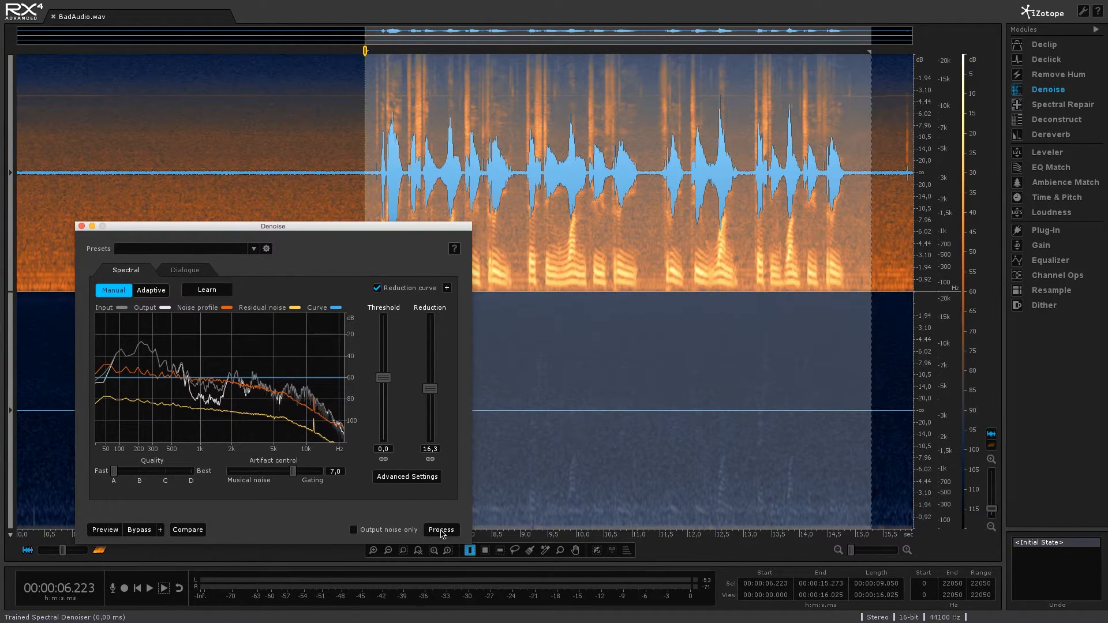
Step: Process the selected dialogue with Spectral Denoise to remove the fan noise
left_click(440, 529)
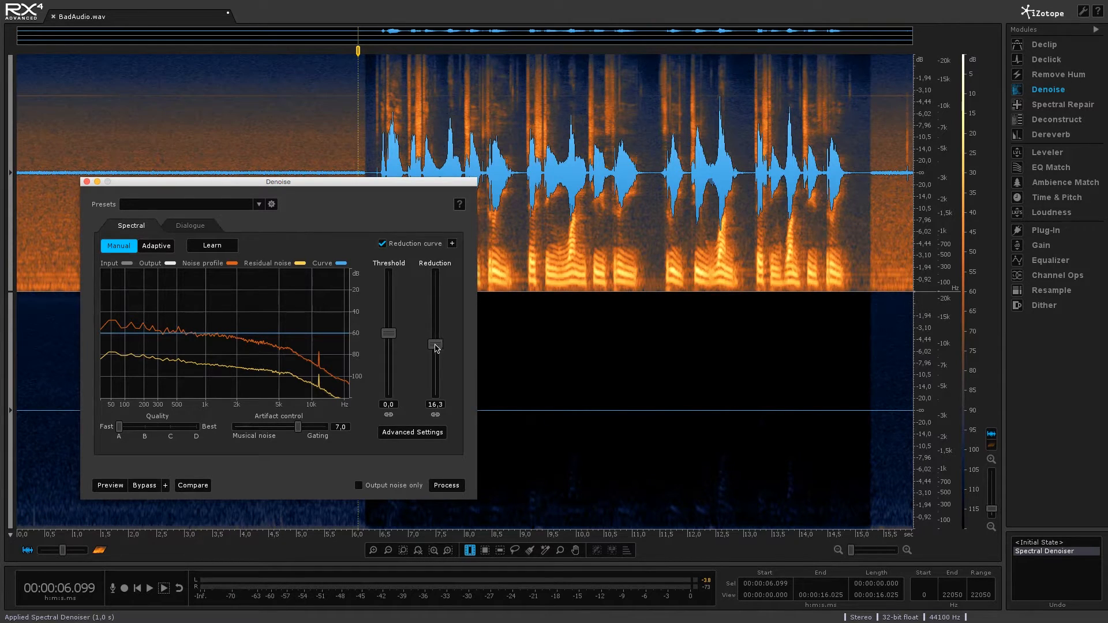
Step: Compare Reduction slider values, ending near 18.8, then close the Denoise module
left_click_drag(437, 346, 436, 352)
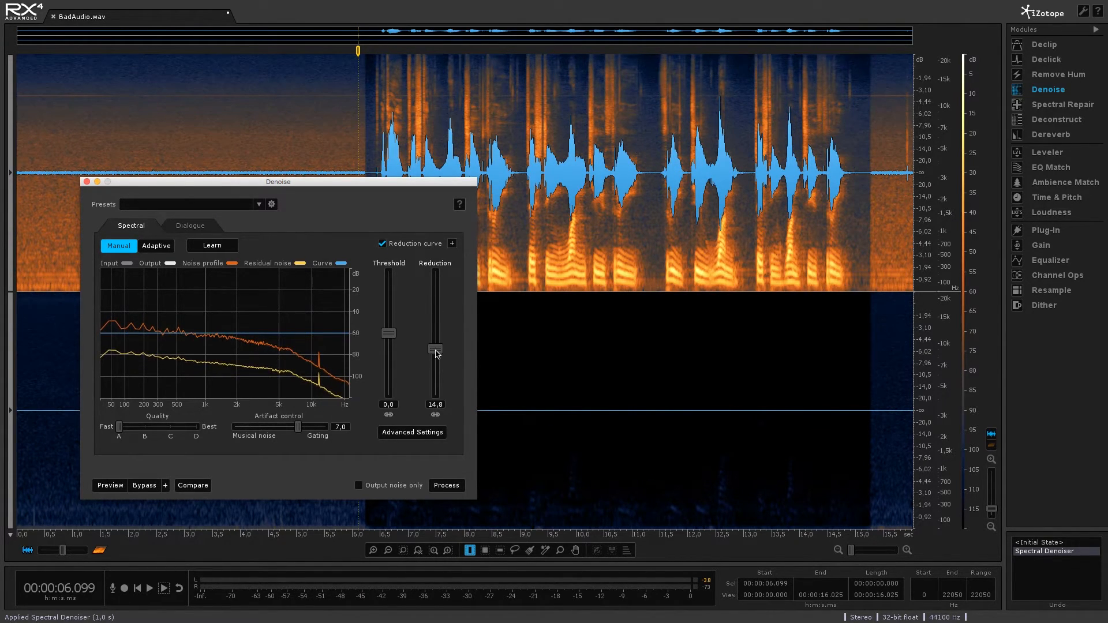
left_click_drag(435, 351, 435, 335)
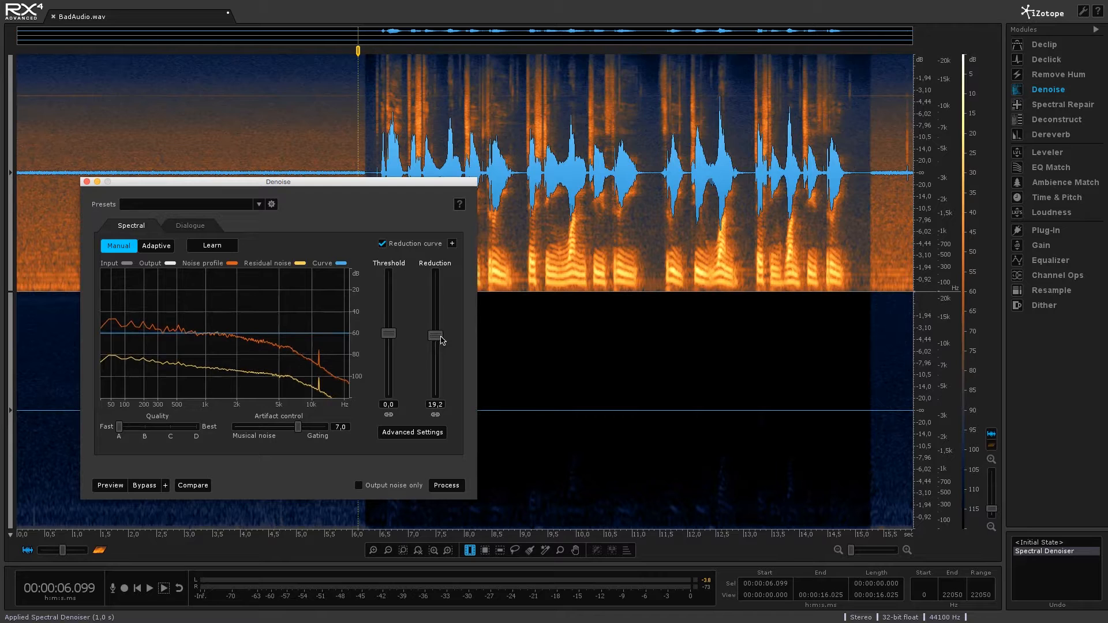
left_click_drag(434, 333, 434, 340)
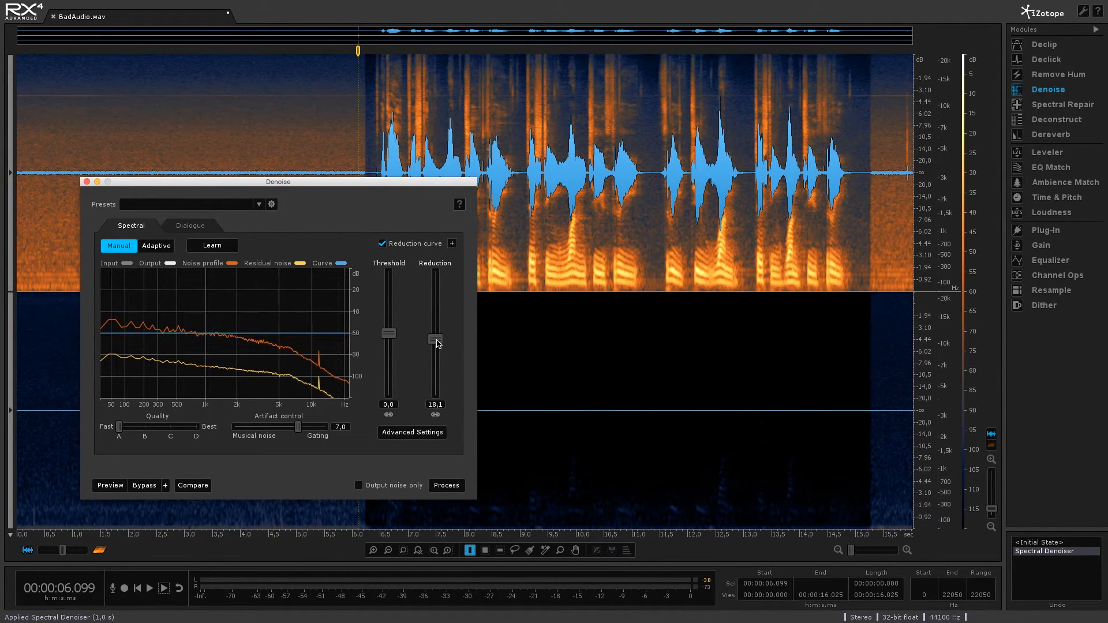
left_click_drag(434, 339, 434, 311)
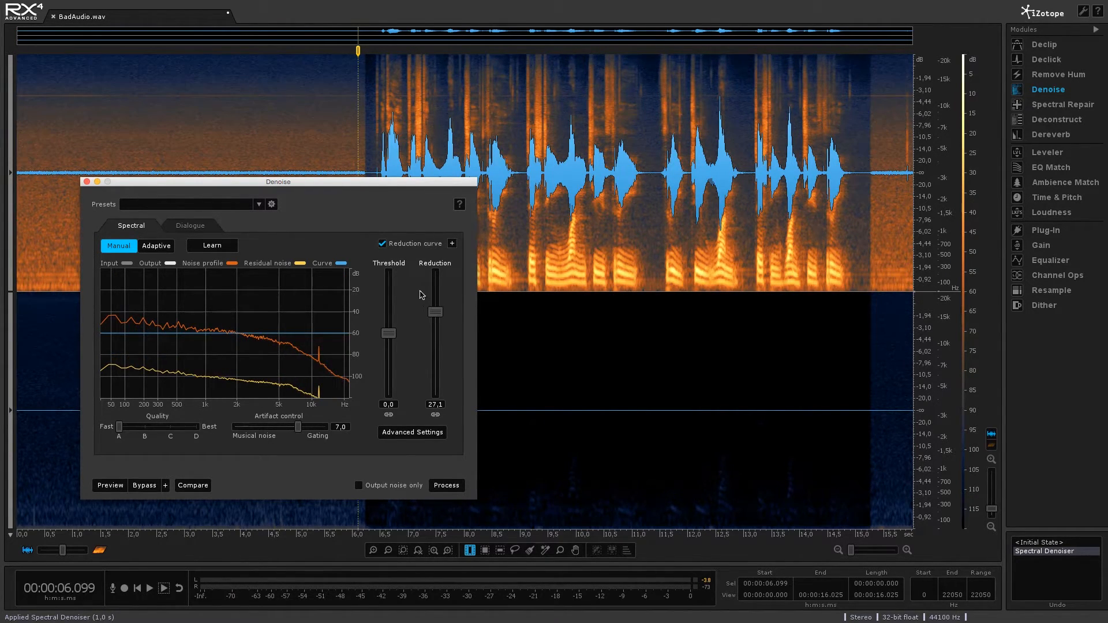
left_click_drag(434, 312, 435, 358)
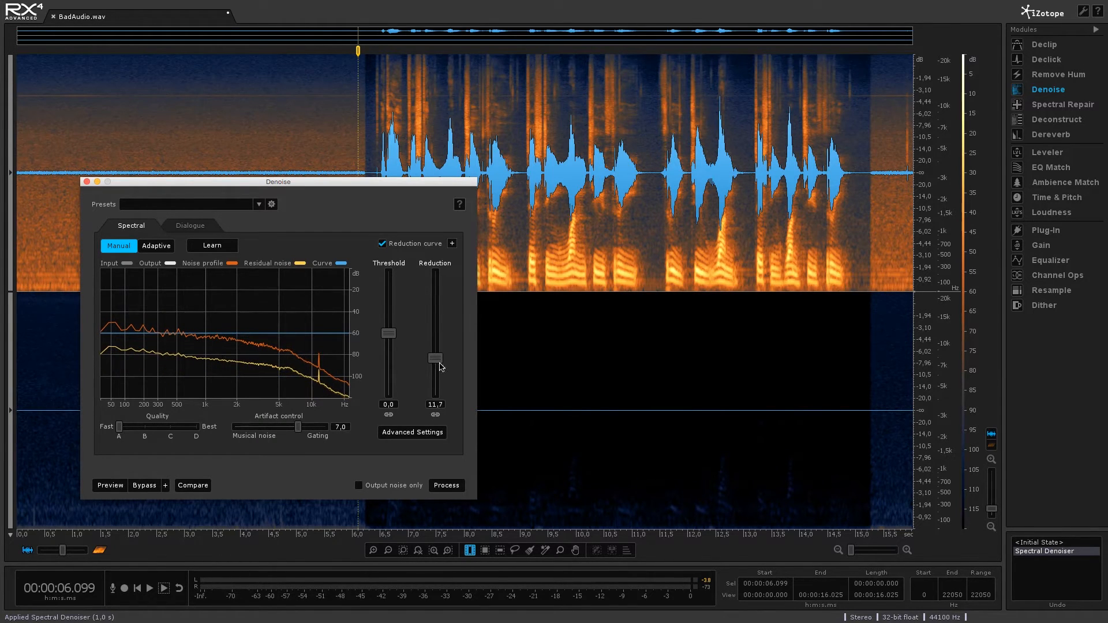
left_click_drag(434, 359, 434, 337)
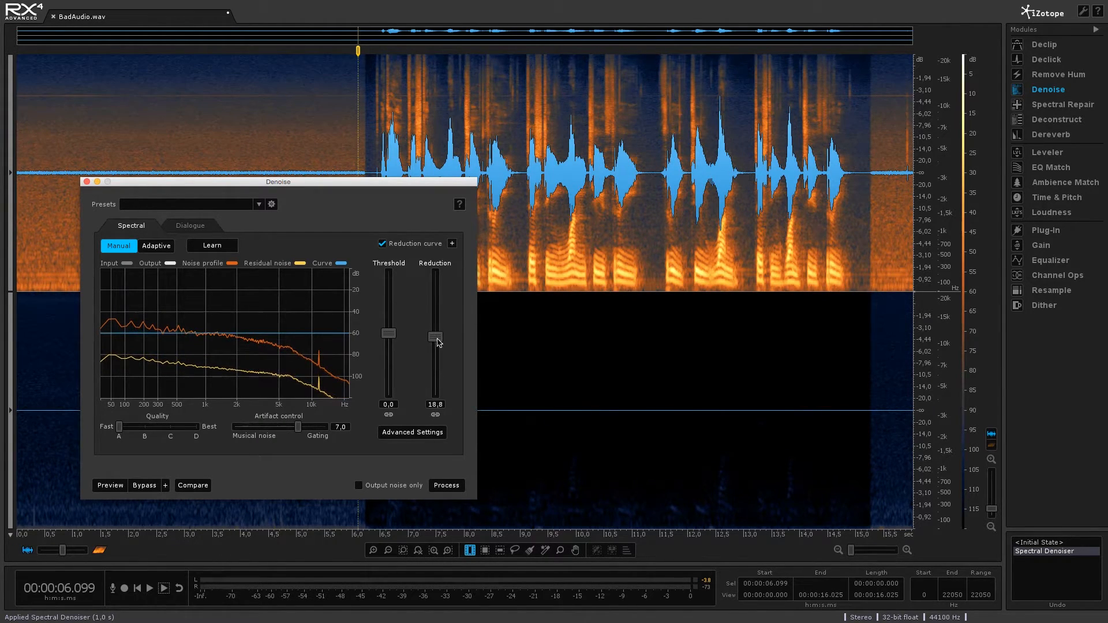
left_click(445, 486)
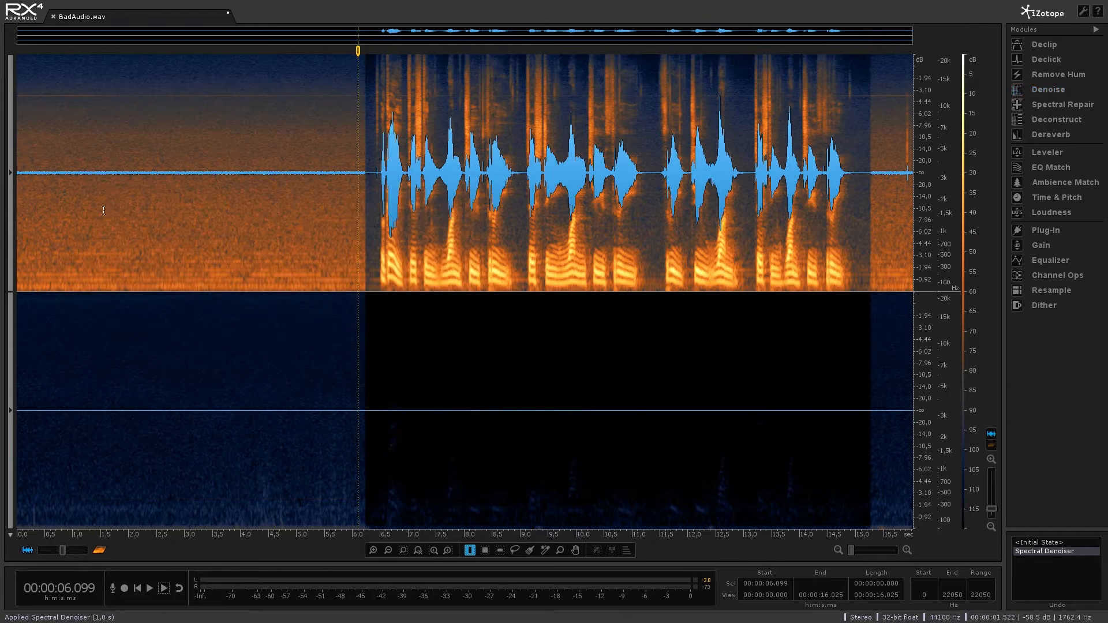